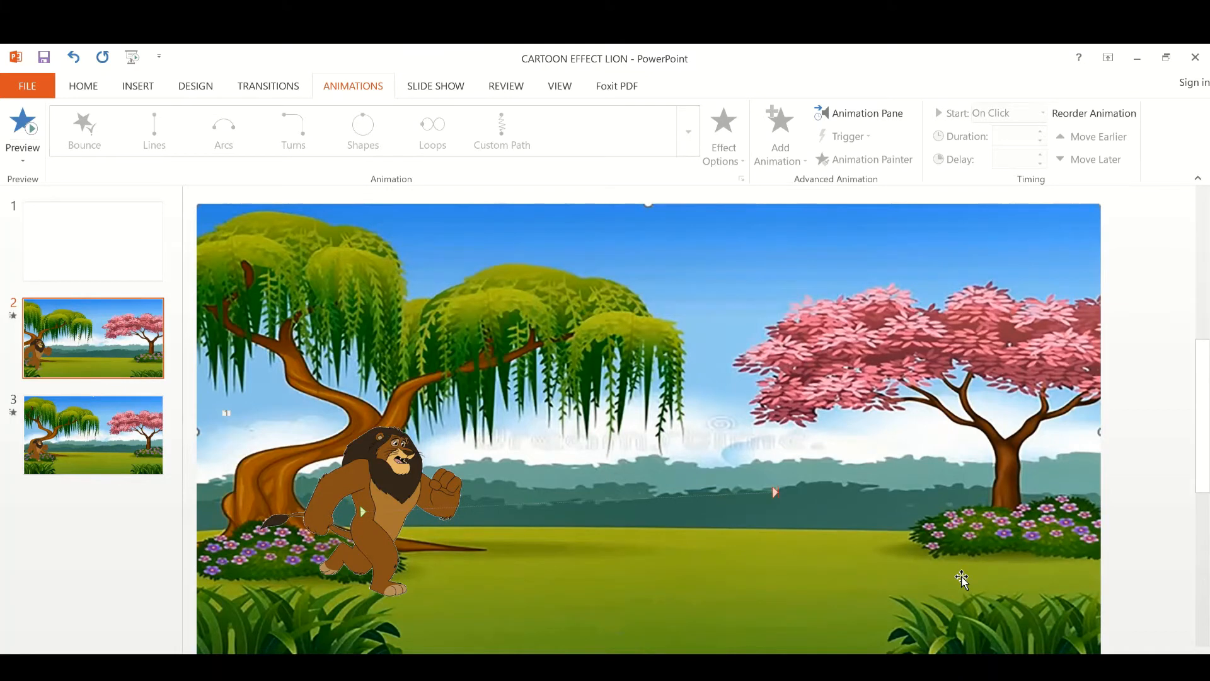
mouse_move(266, 313)
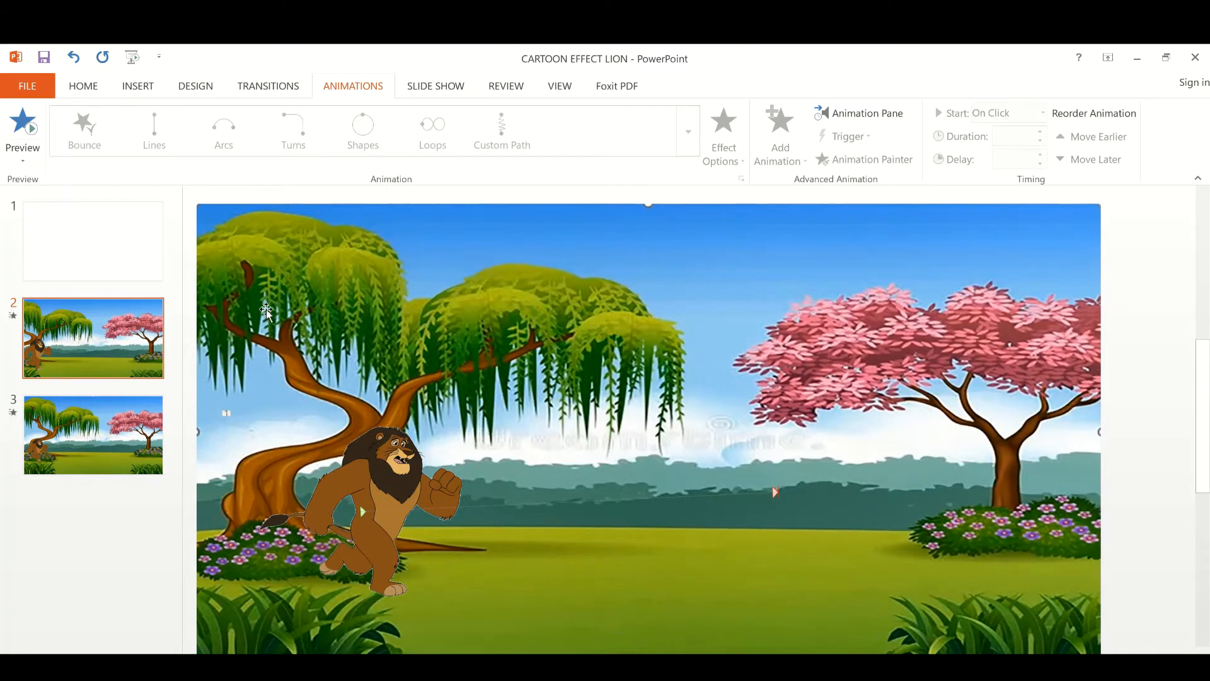
mouse_move(219, 119)
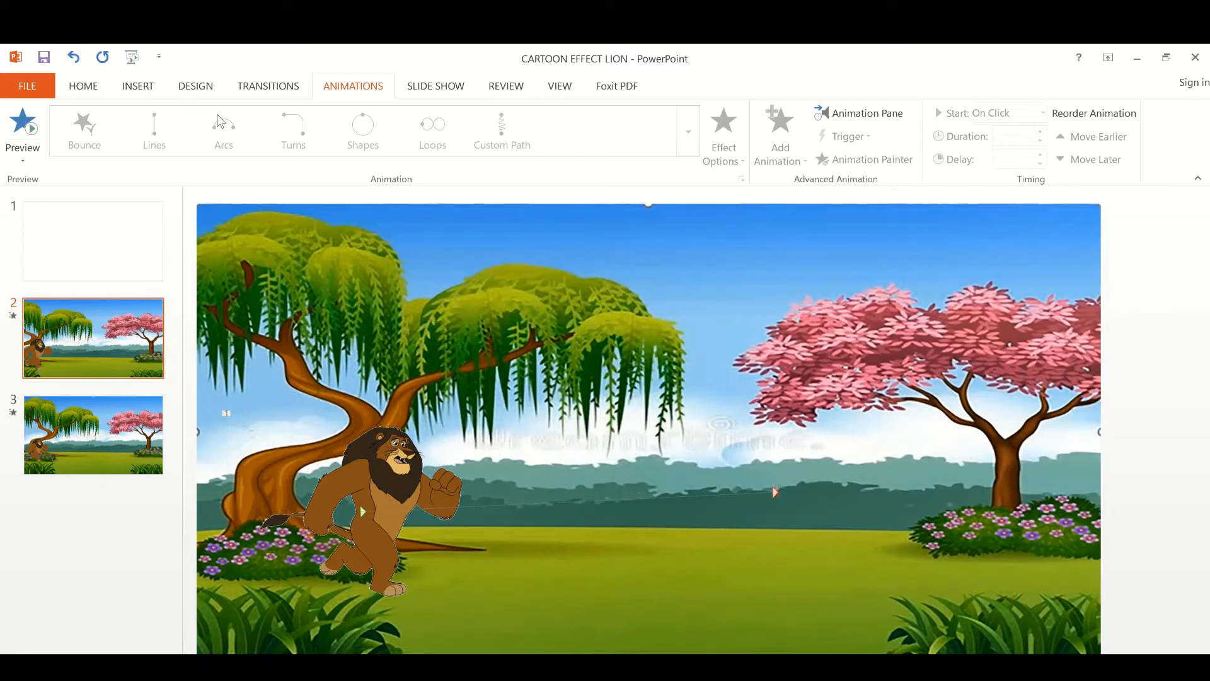
mouse_move(138, 86)
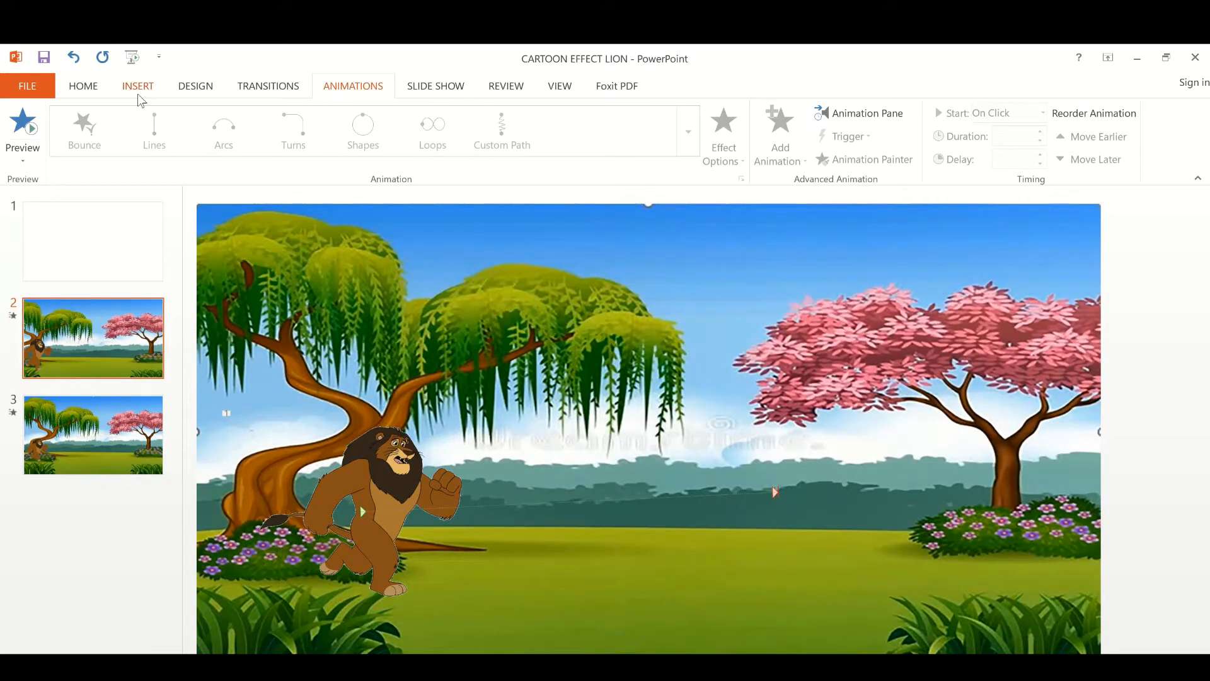
Add slide 4 and cover it with a full-slide blue rectangle (7.5 × 13.33 in)
click(83, 86)
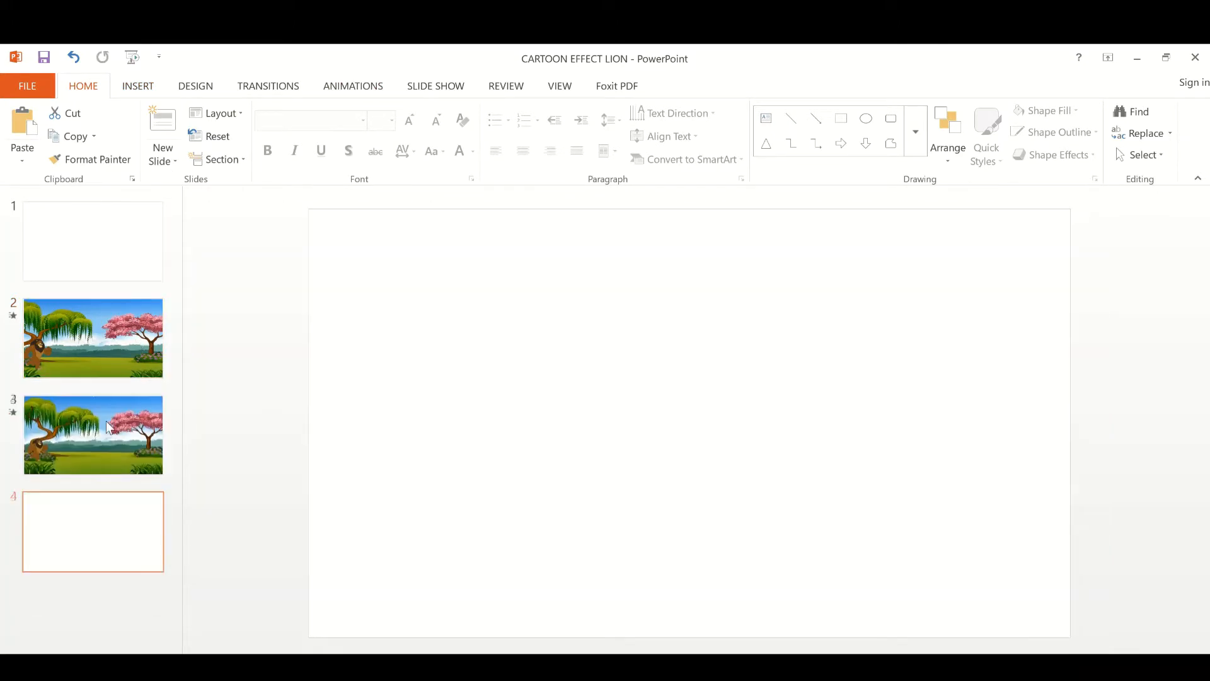
click(137, 86)
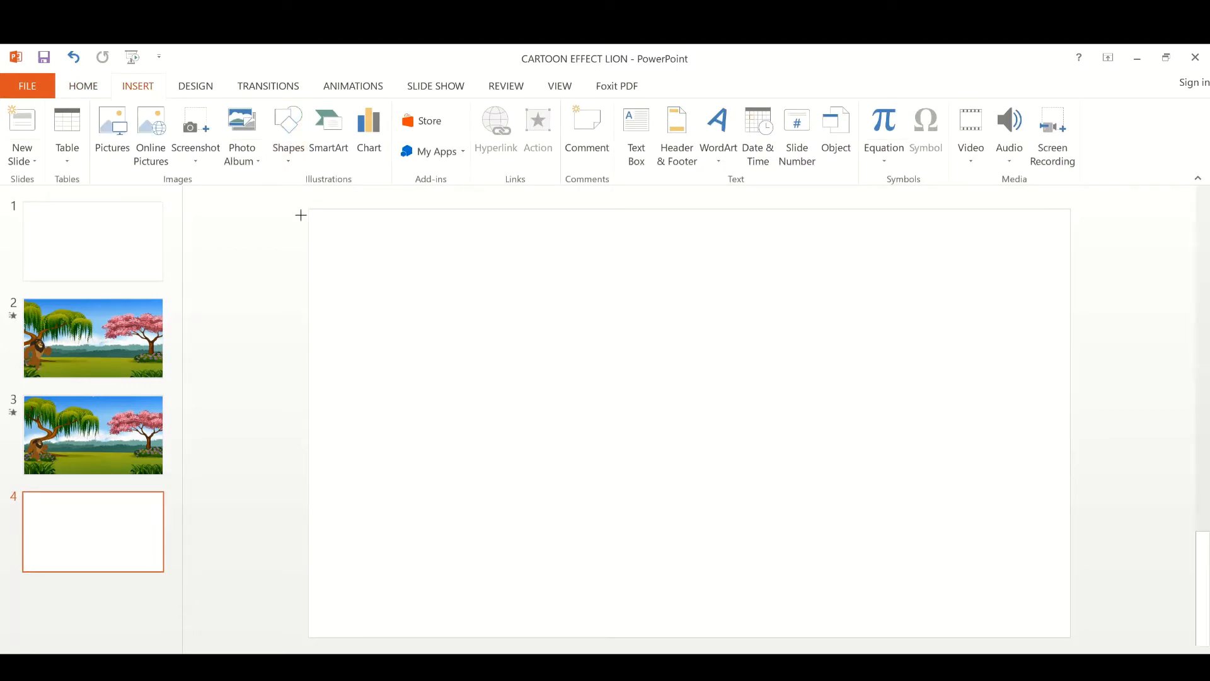
drag(309, 212, 360, 236)
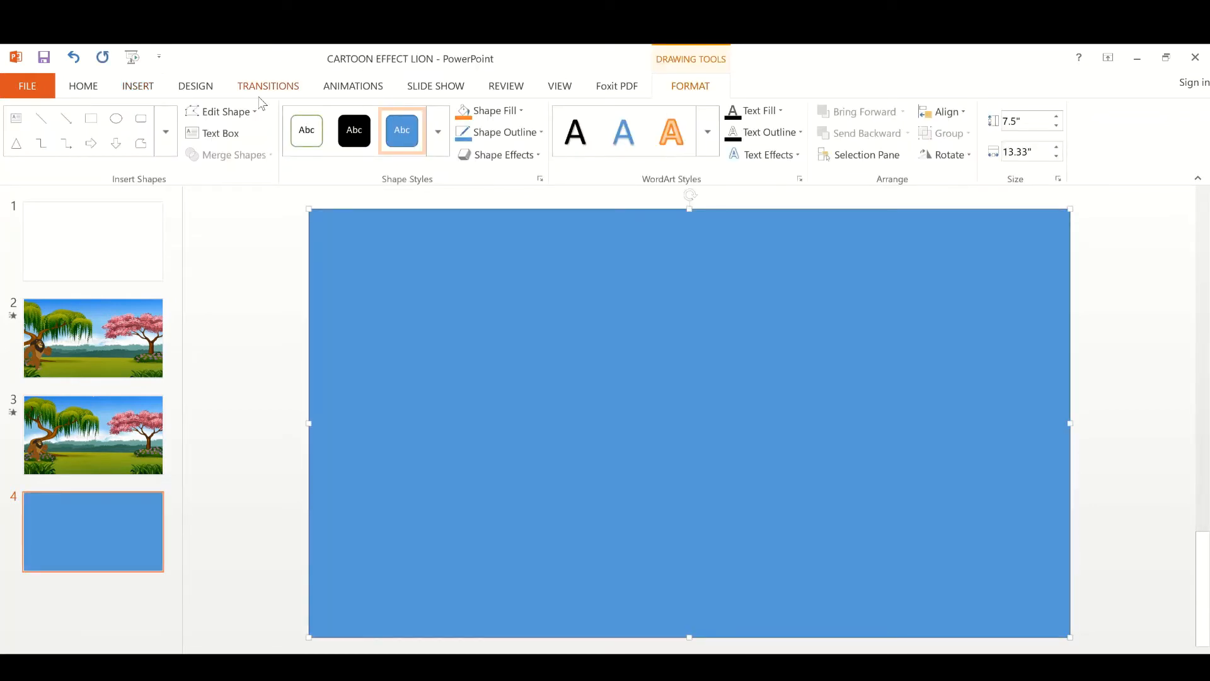
mouse_move(138, 86)
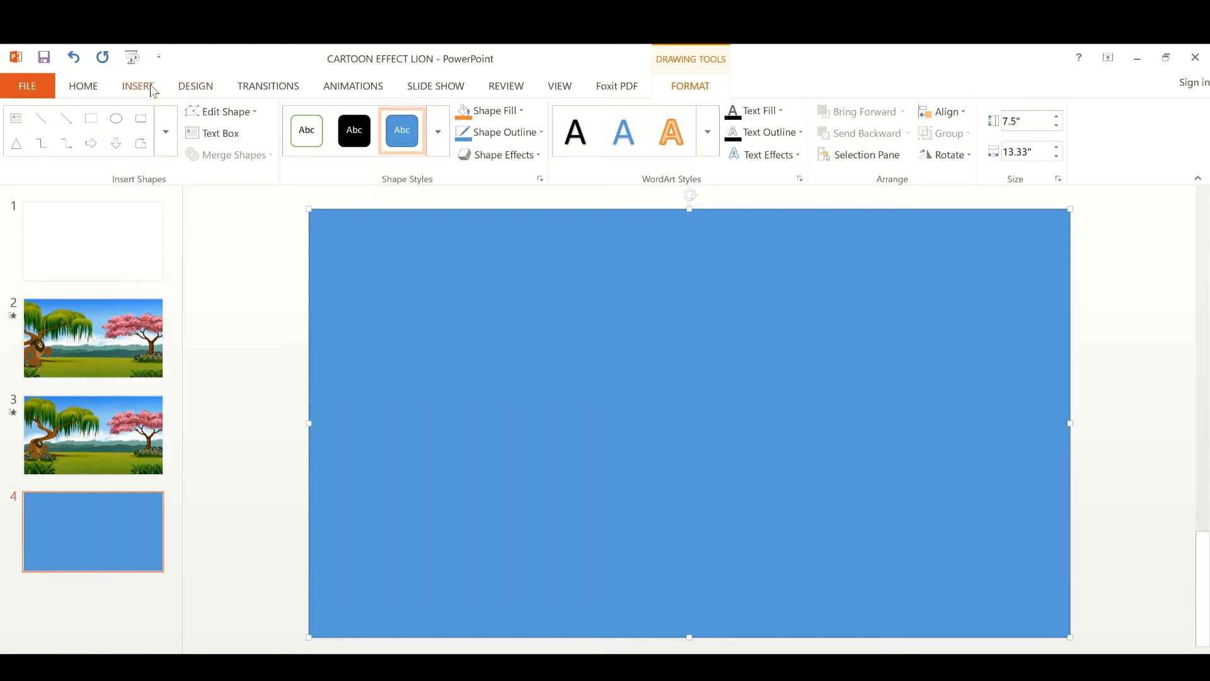
Insert the cartoon jungle background picture with the willow and pink trees
click(137, 86)
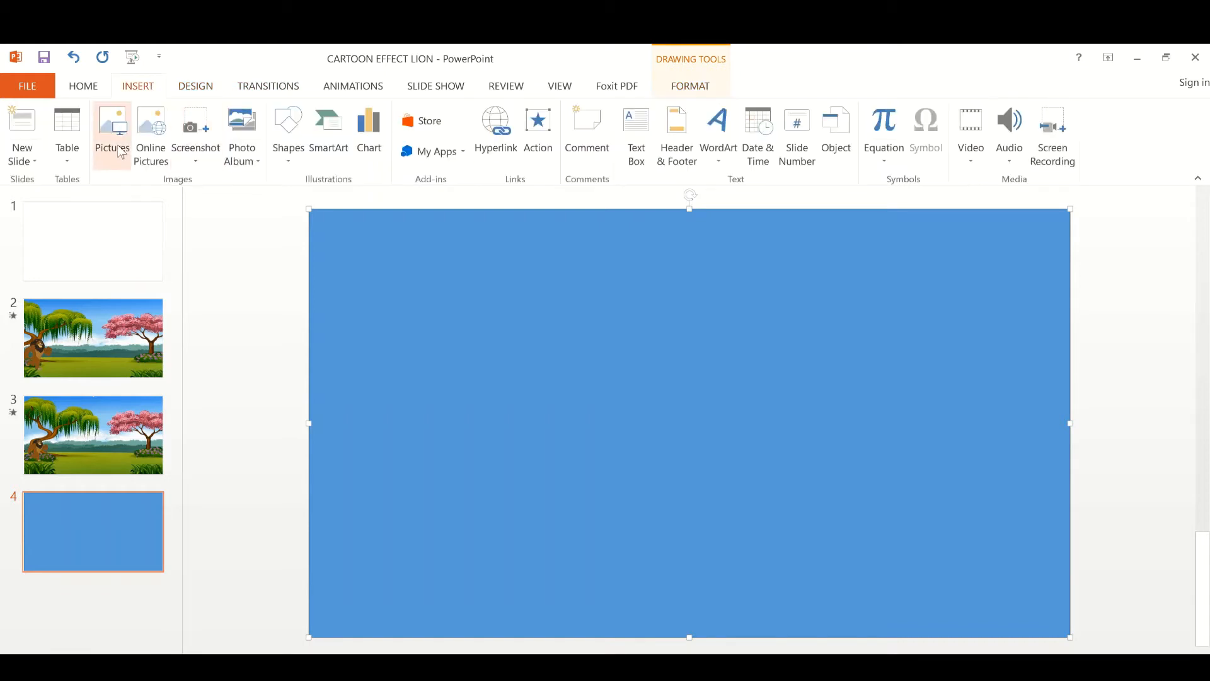
mouse_move(190, 250)
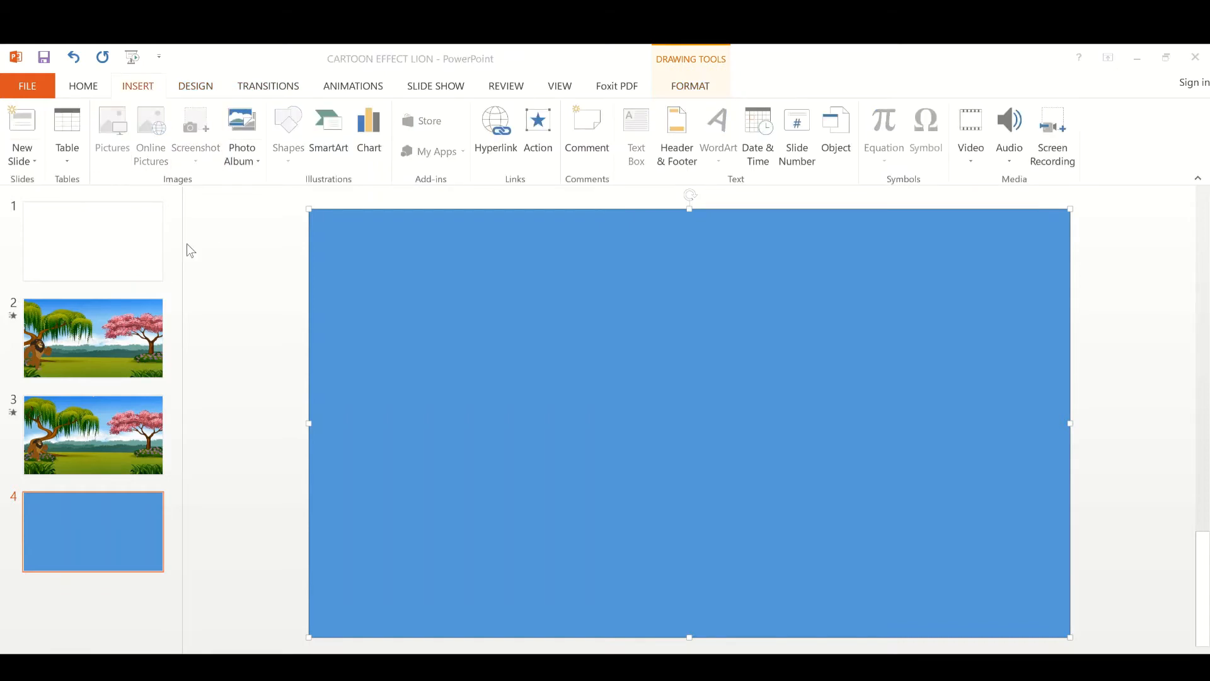
mouse_move(218, 205)
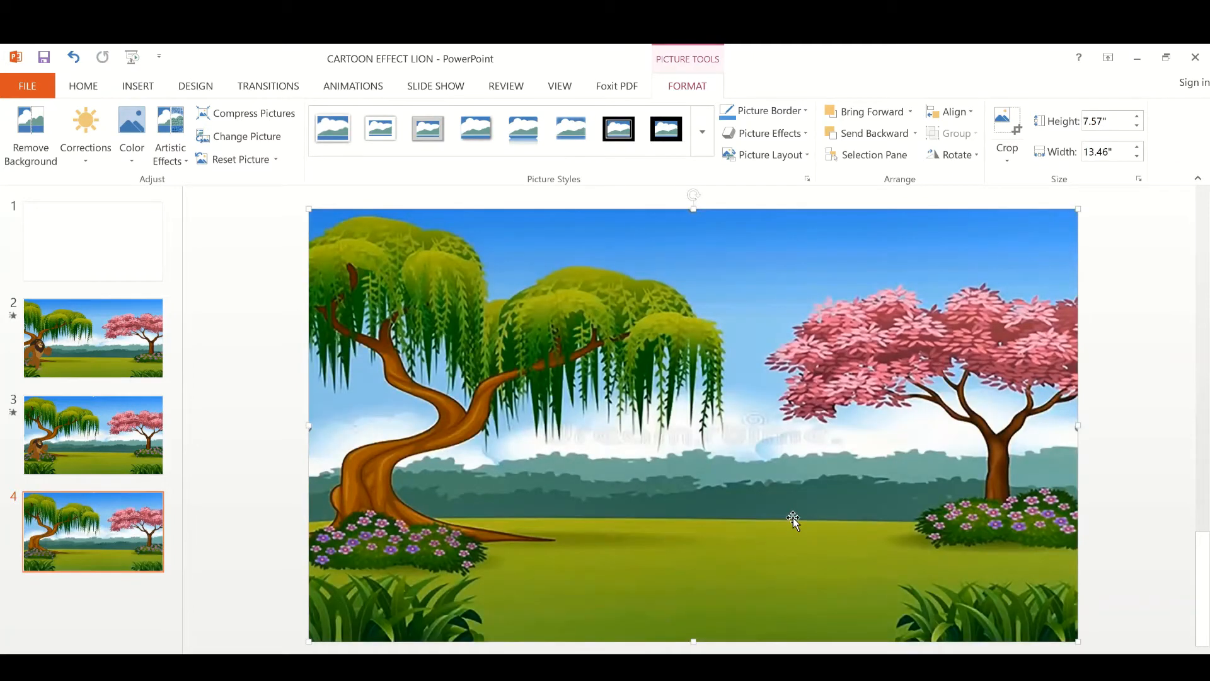
mouse_move(779, 378)
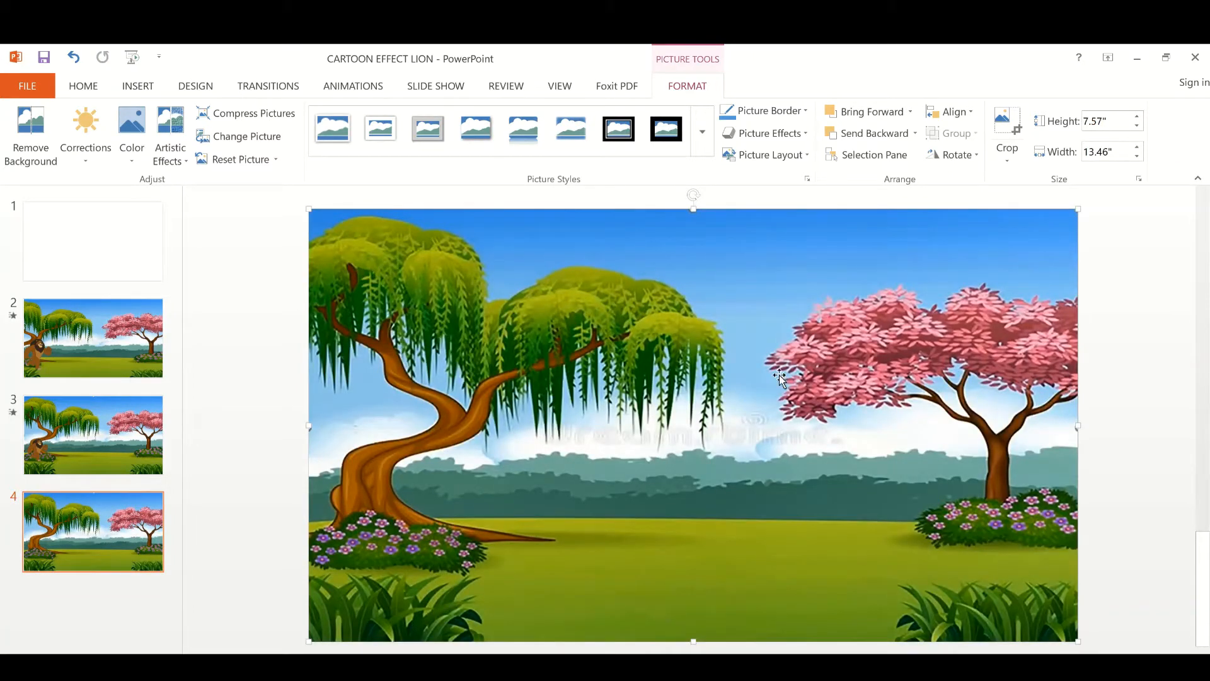
mouse_move(631, 276)
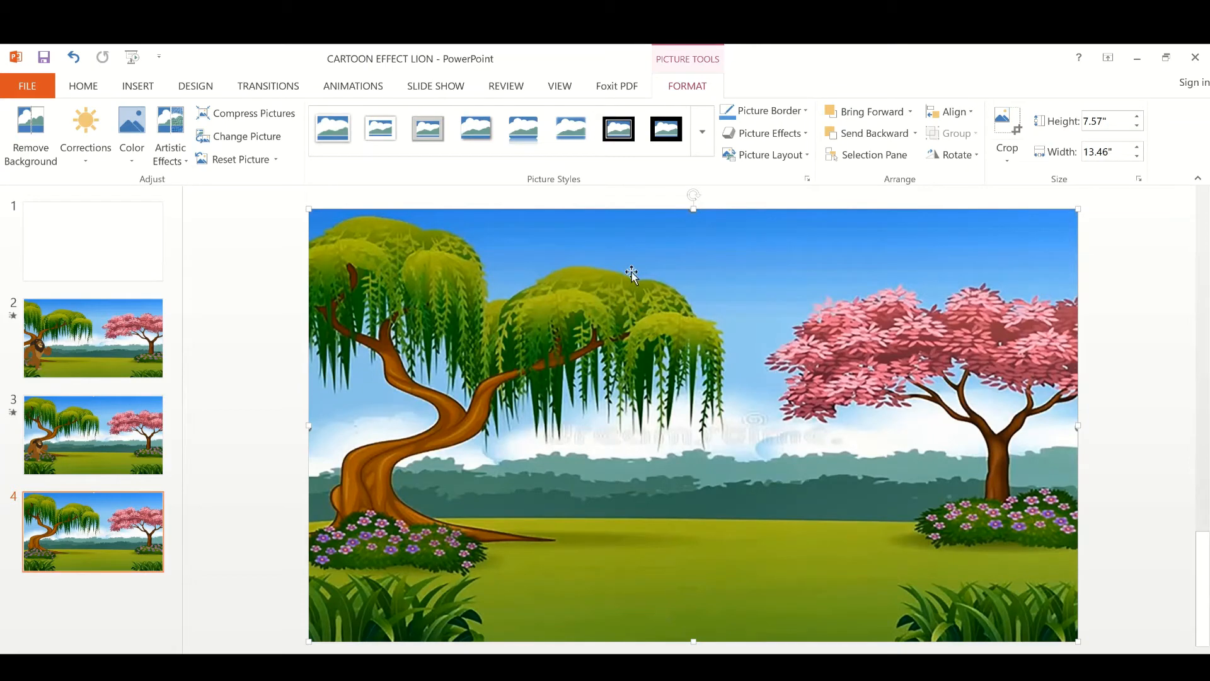
mouse_move(30, 127)
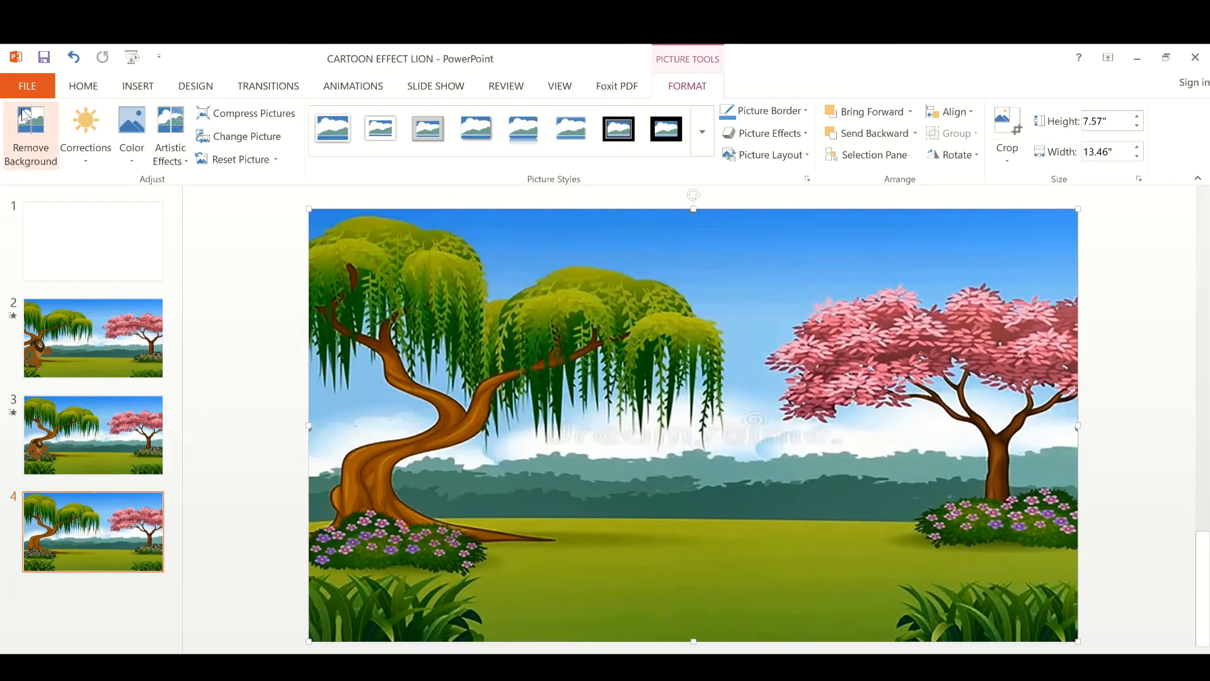
Insert the lion picture, shrink it to 3.41 × 4.26 in and place it beneath the willow
click(137, 85)
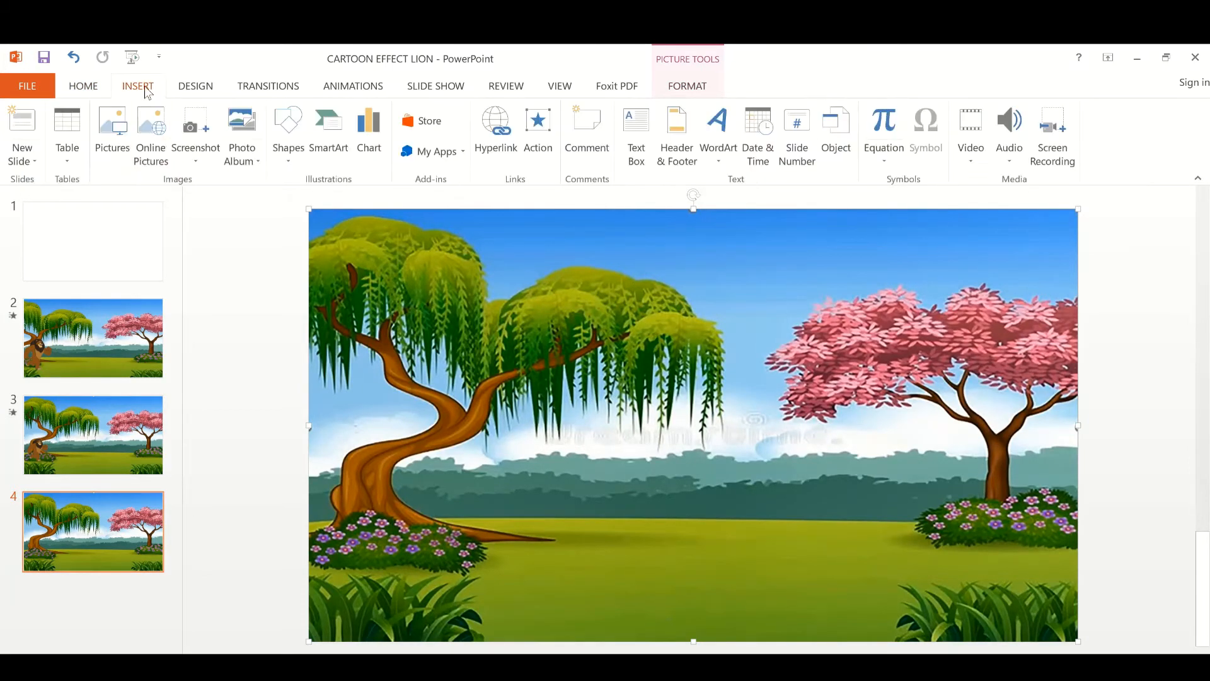
mouse_move(111, 131)
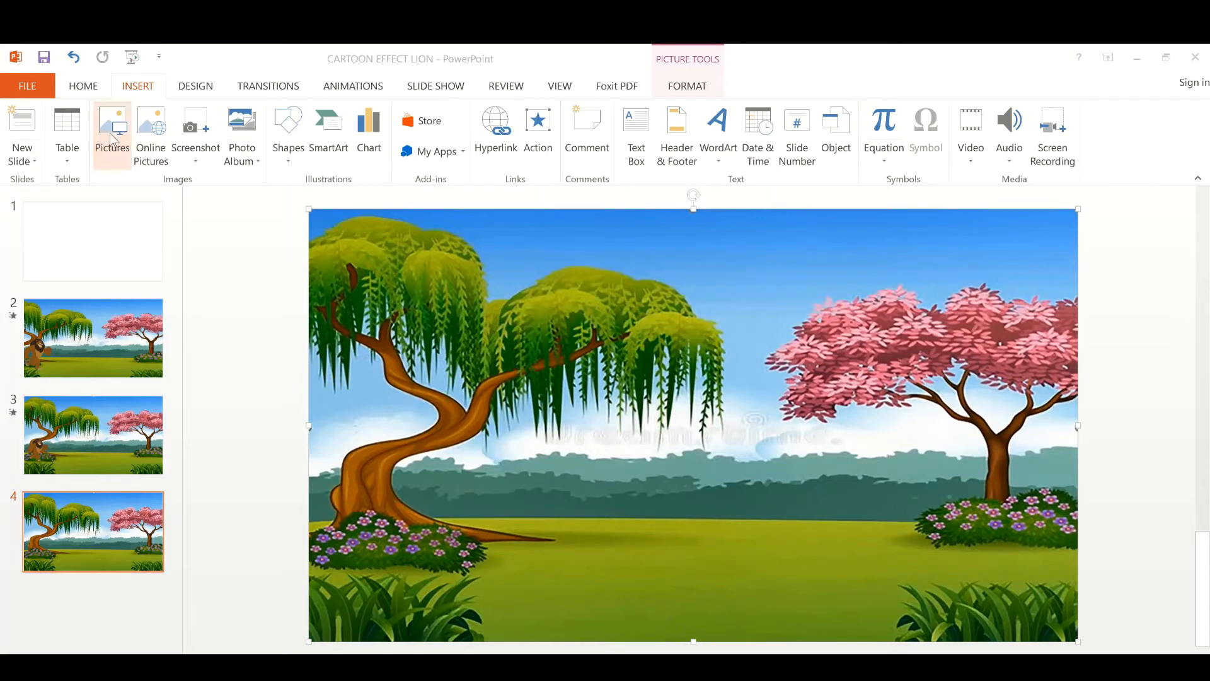
mouse_move(266, 228)
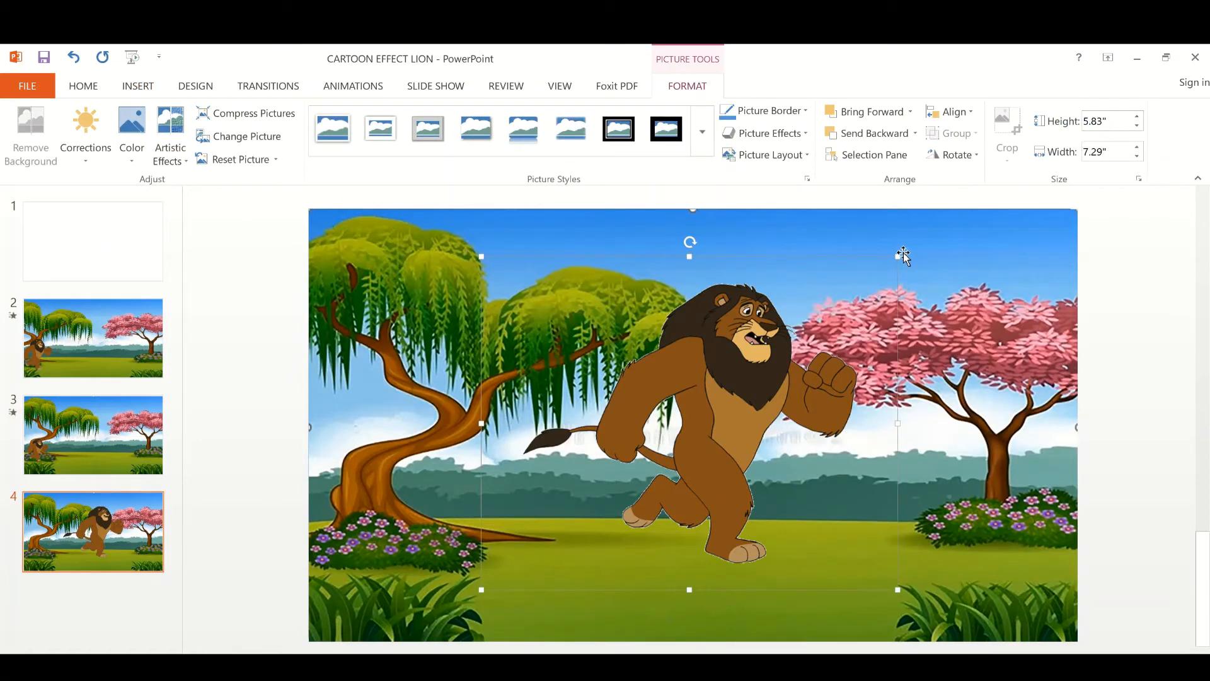
mouse_move(896, 254)
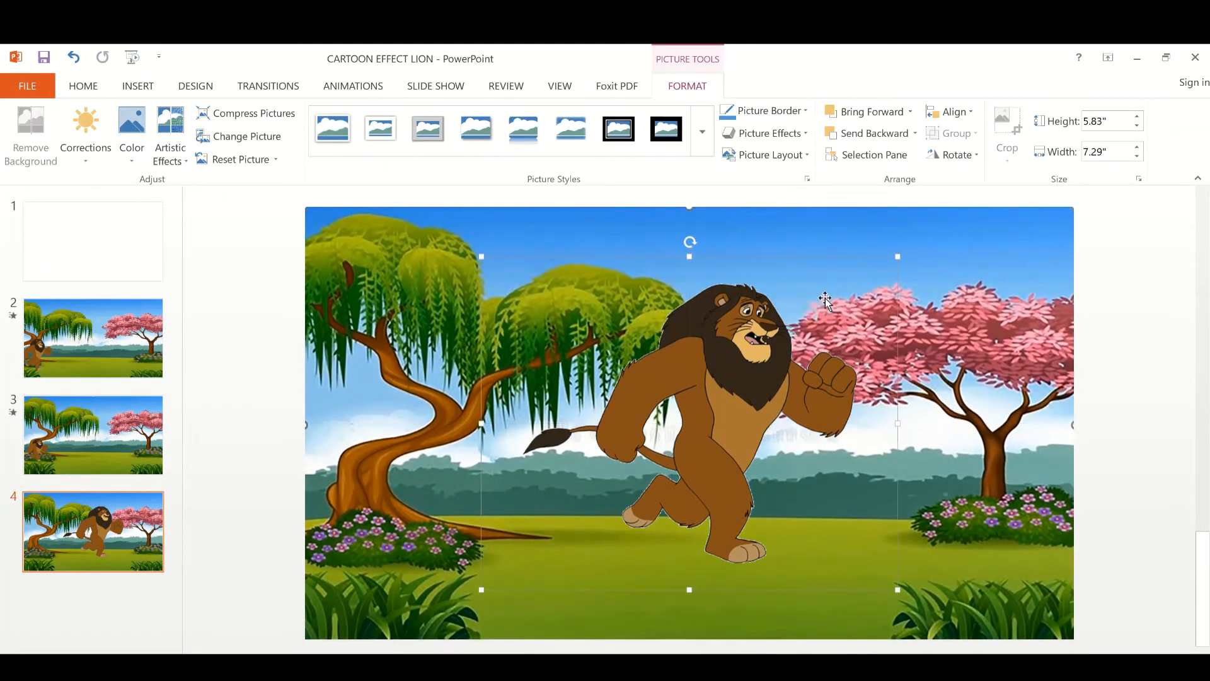
mouse_move(898, 256)
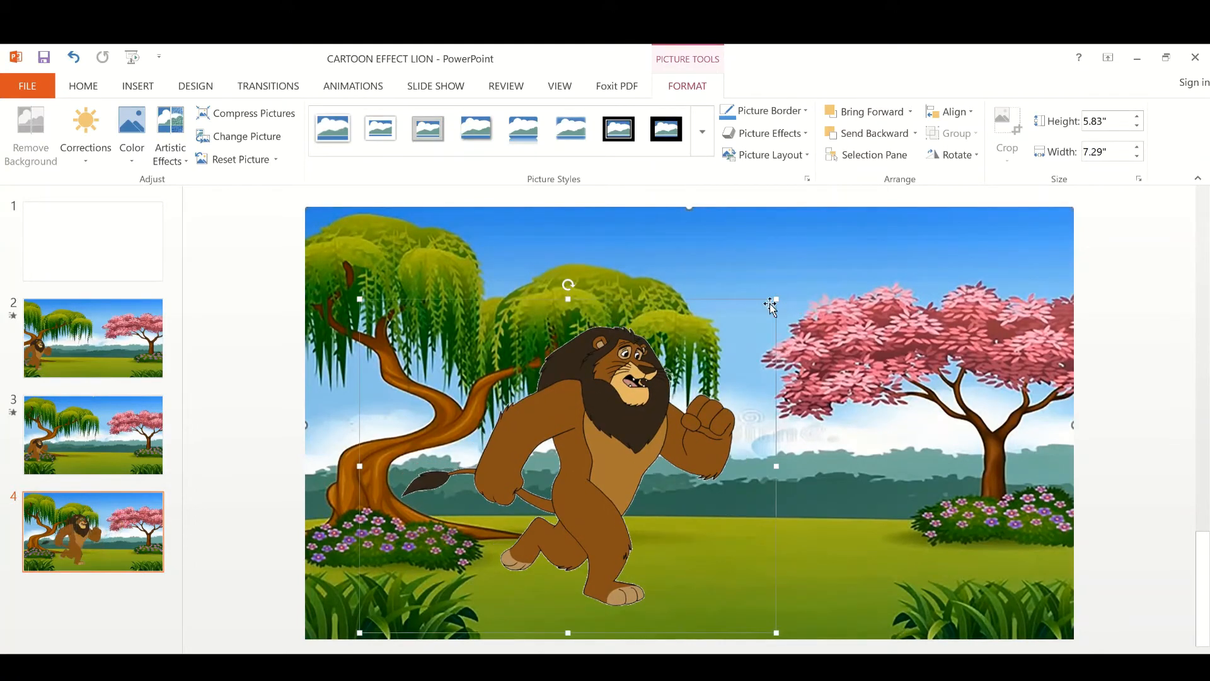
mouse_move(206, 325)
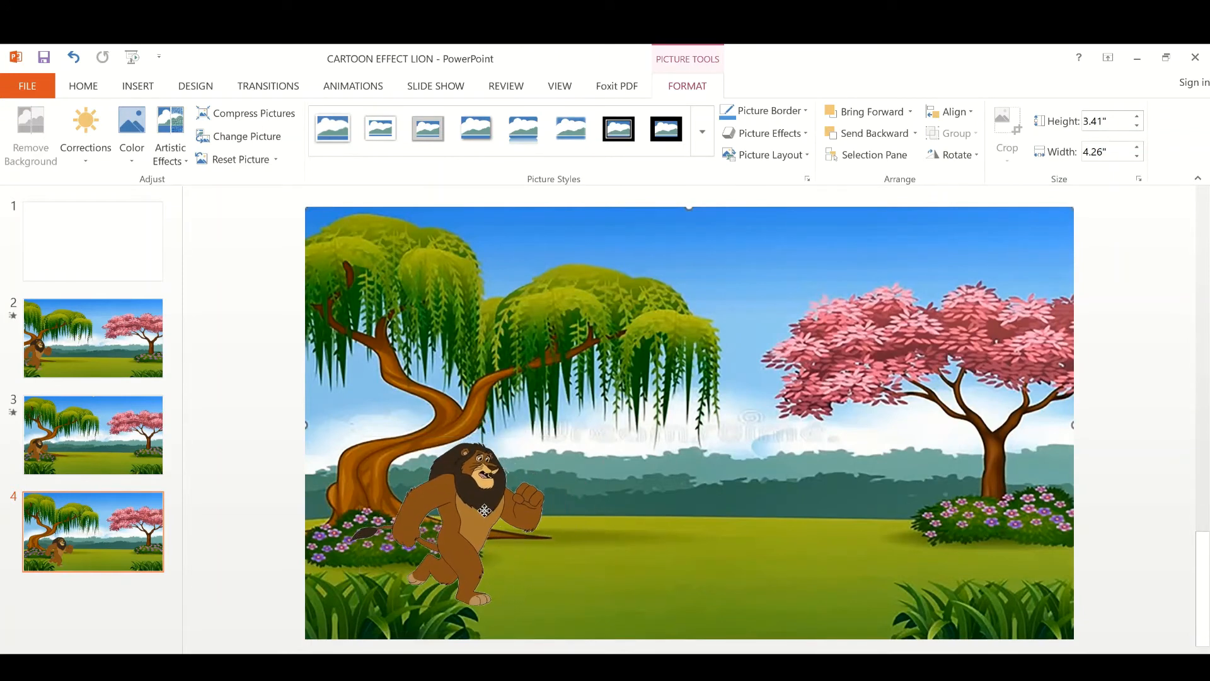
click(455, 510)
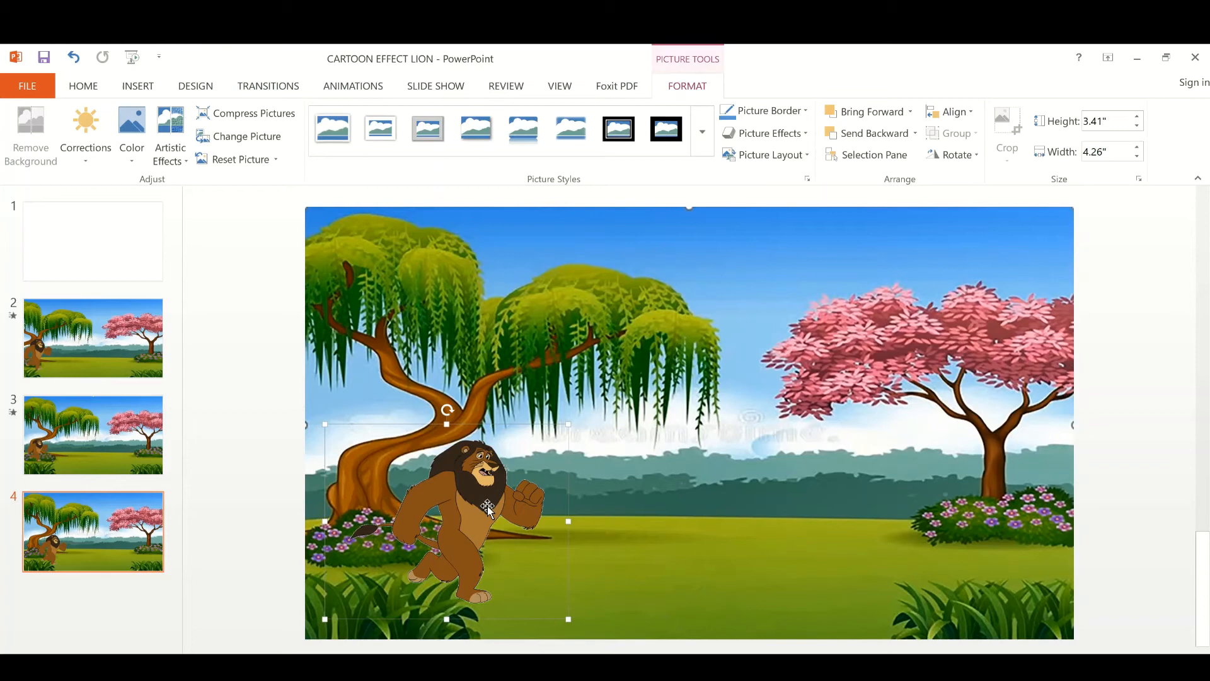
mouse_move(192, 74)
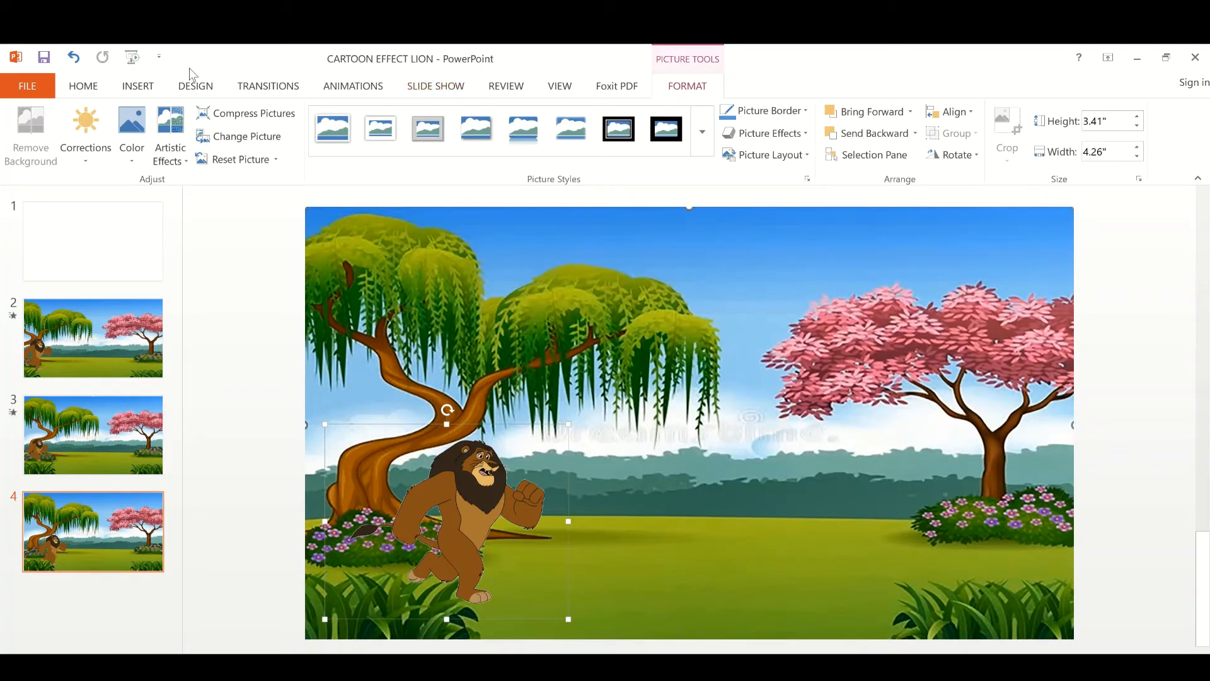
click(353, 85)
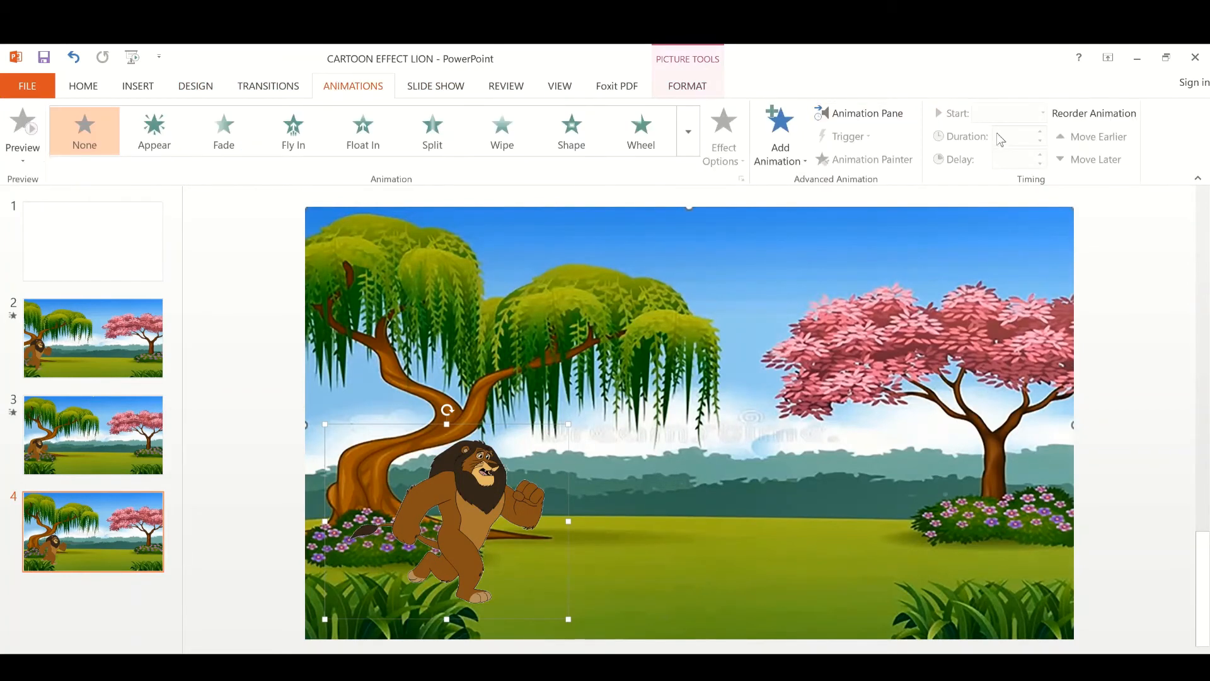
Give the lion picture a Lines motion path animation, 2 seconds on click
click(865, 113)
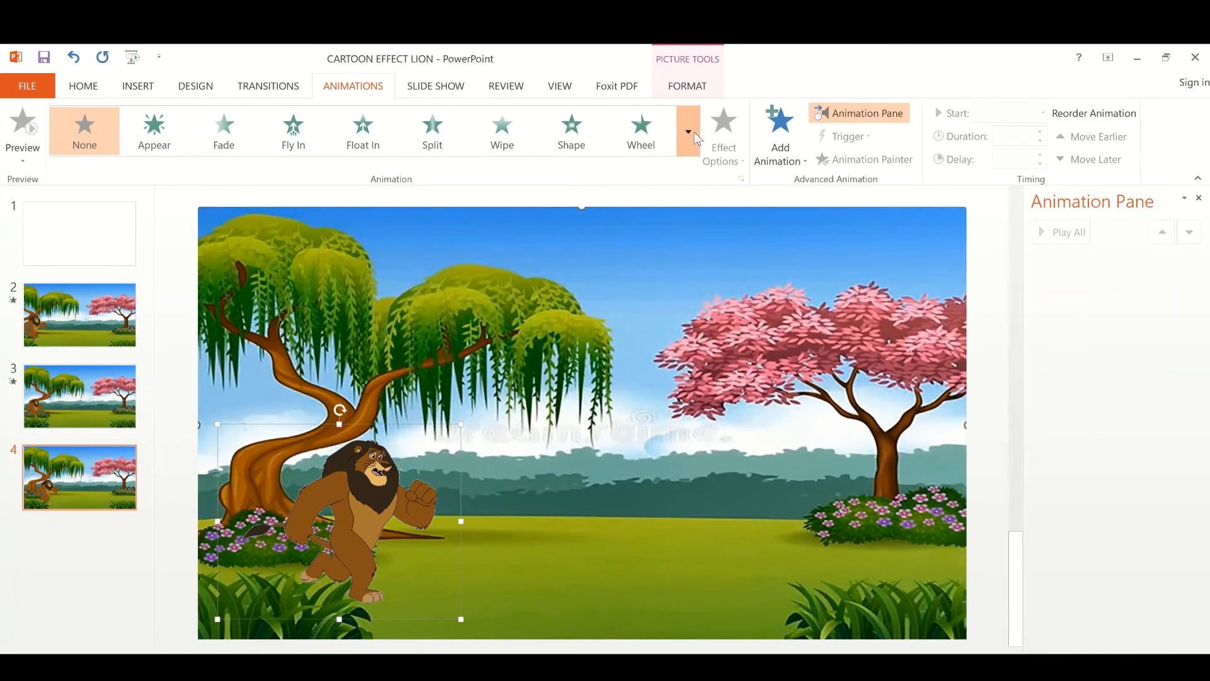
mouse_move(90, 521)
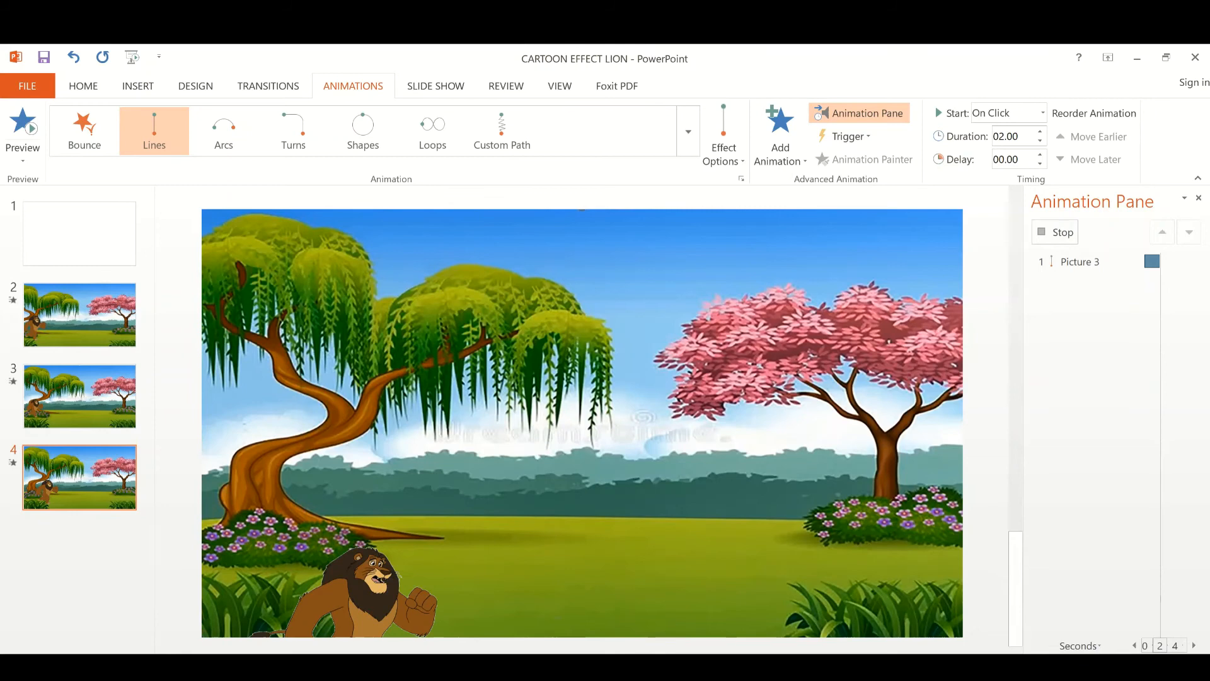
click(1062, 232)
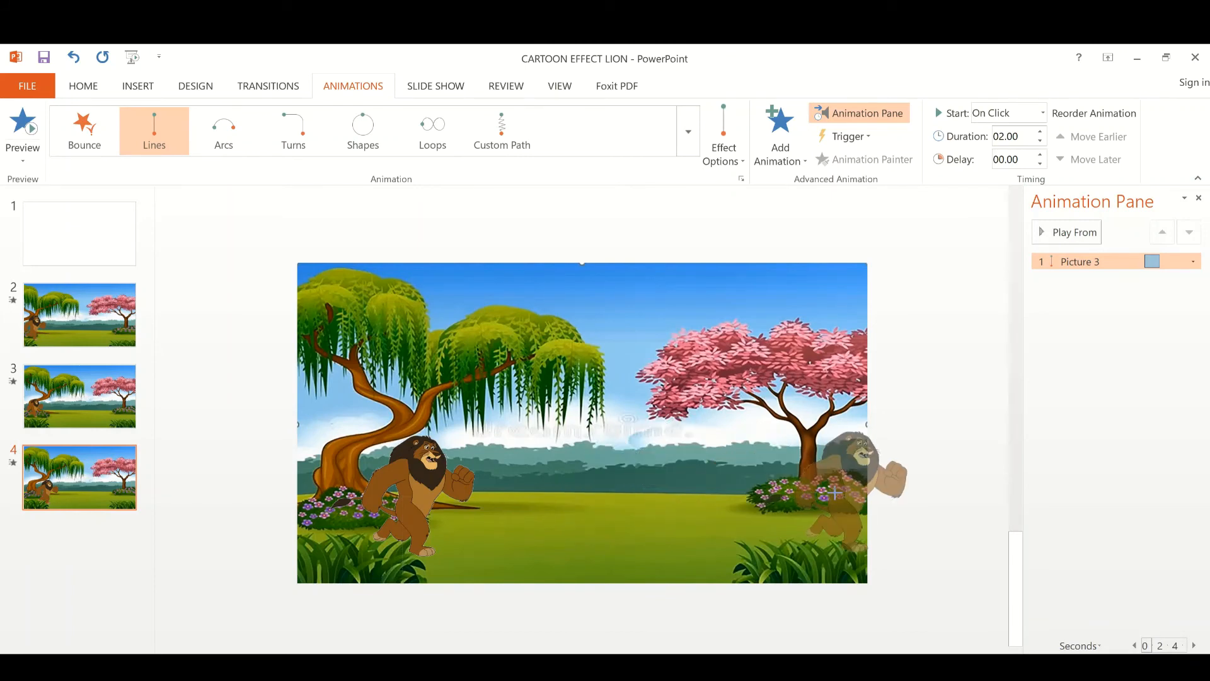
Extend the lion's motion path right to the pink tree and preview it
click(1072, 232)
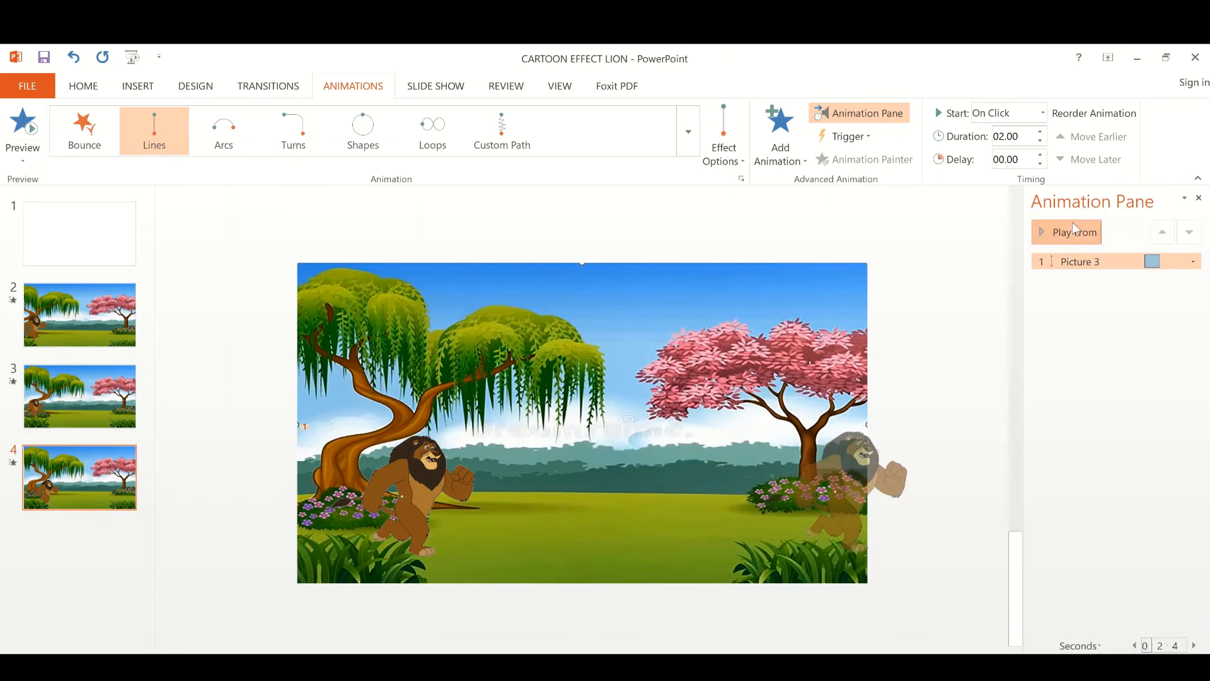
click(1071, 232)
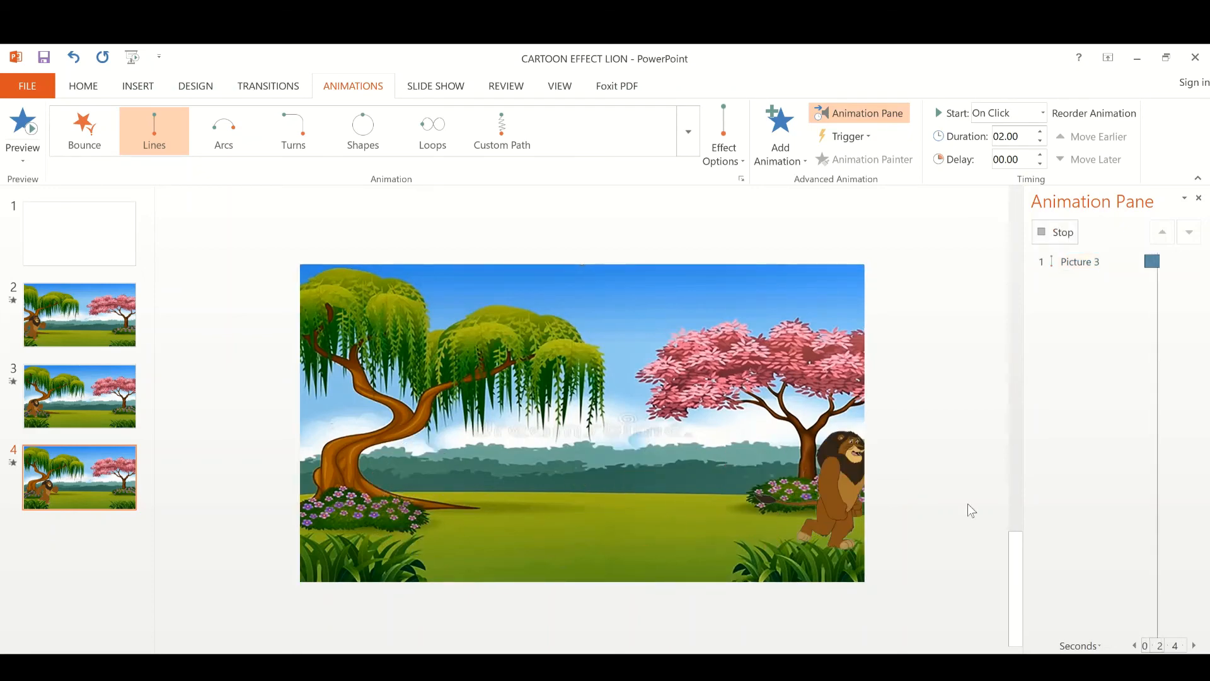